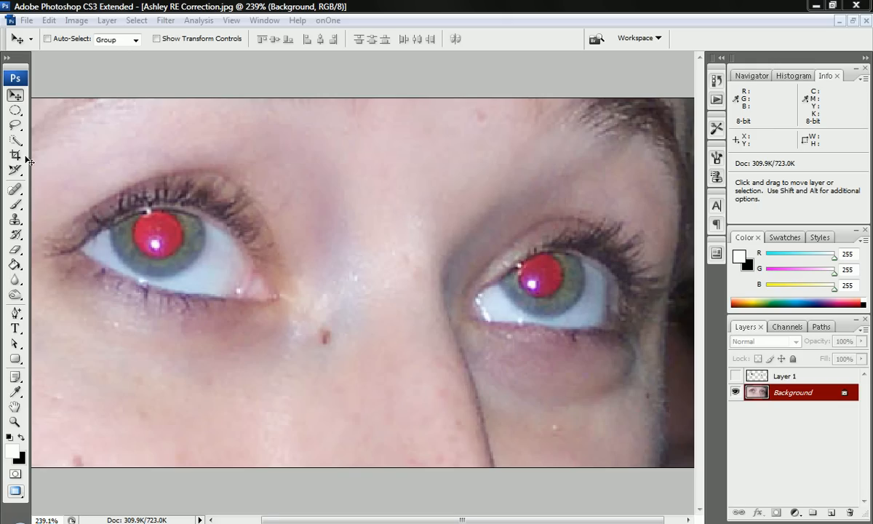
mouse_move(22, 110)
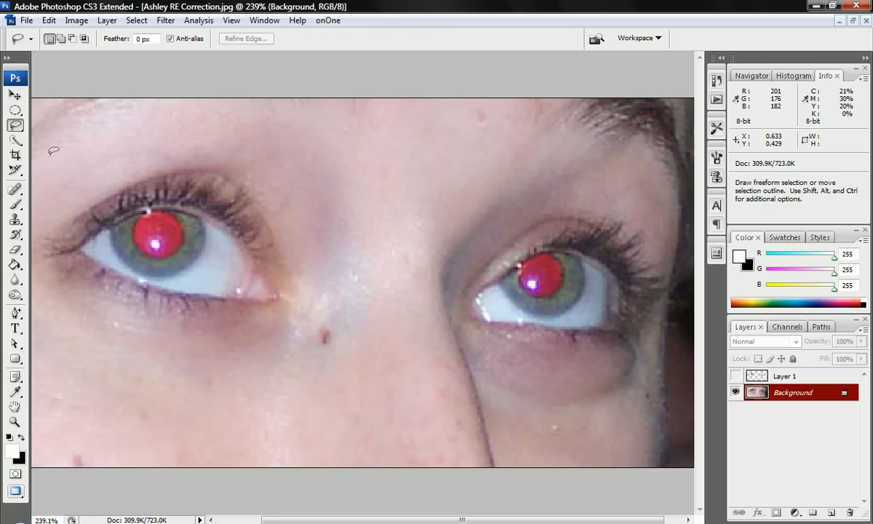
mouse_move(130, 238)
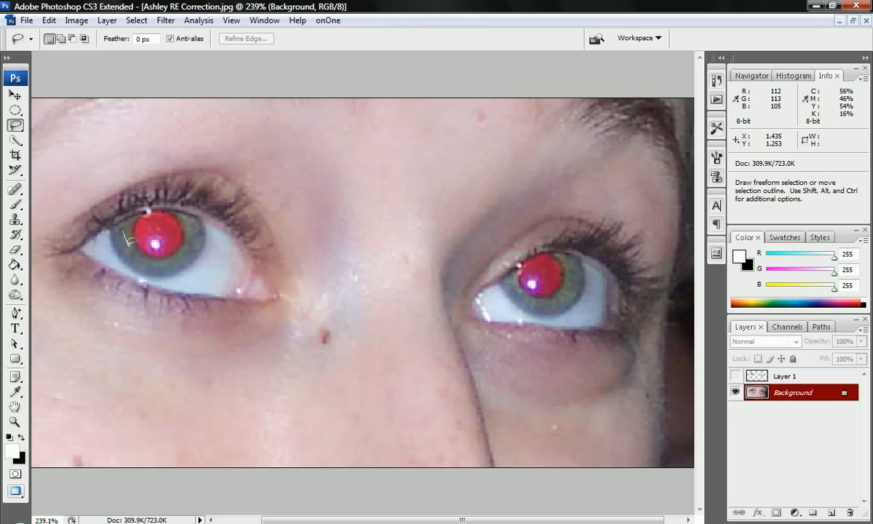
Draw a Lasso selection around the red pupils.
left_click_drag(131, 240, 197, 222)
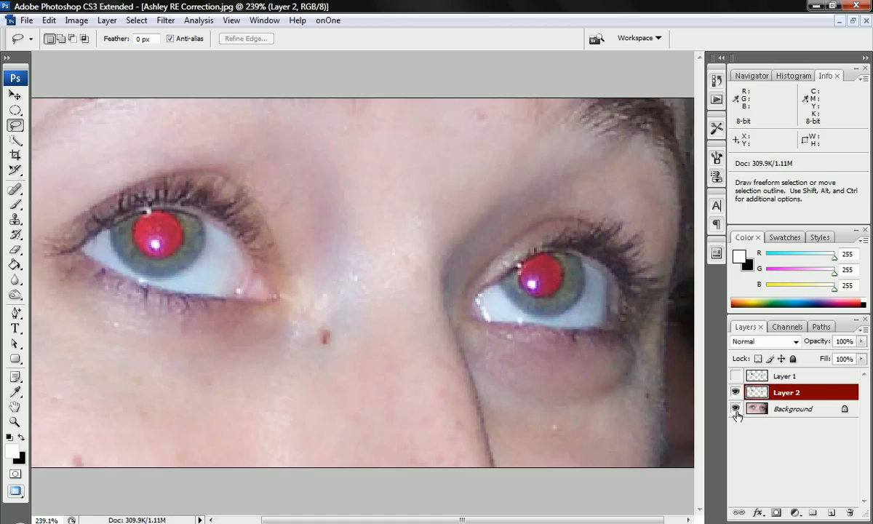
In Hue/Saturation, set Reds to Lightness -100, Saturation -100 and Hue -13.
left_click(736, 408)
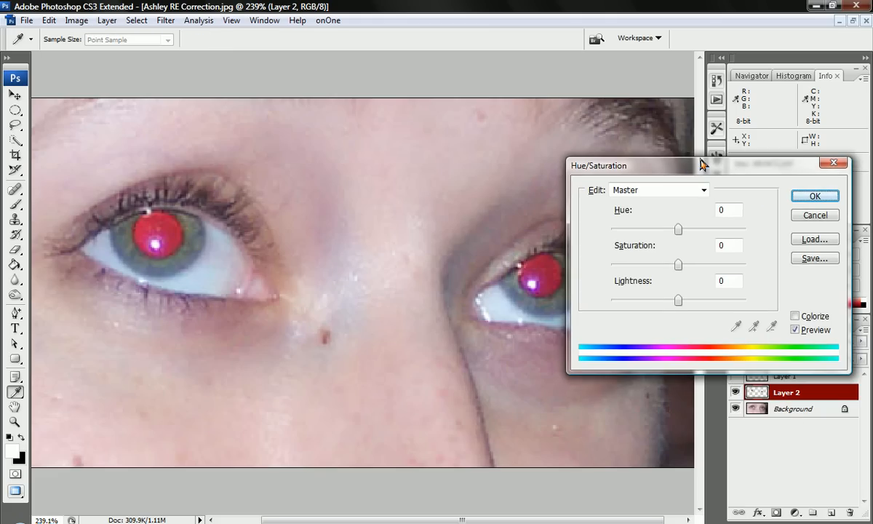
left_click_drag(630, 165, 648, 76)
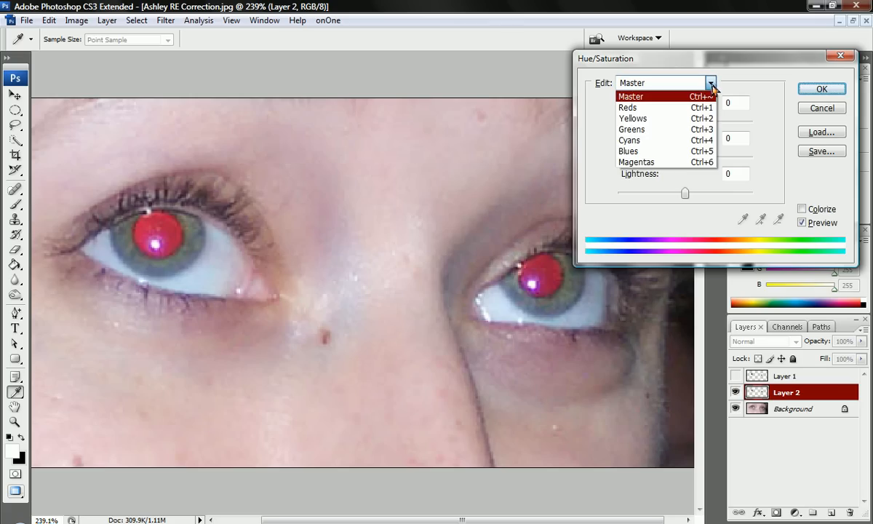
left_click(627, 107)
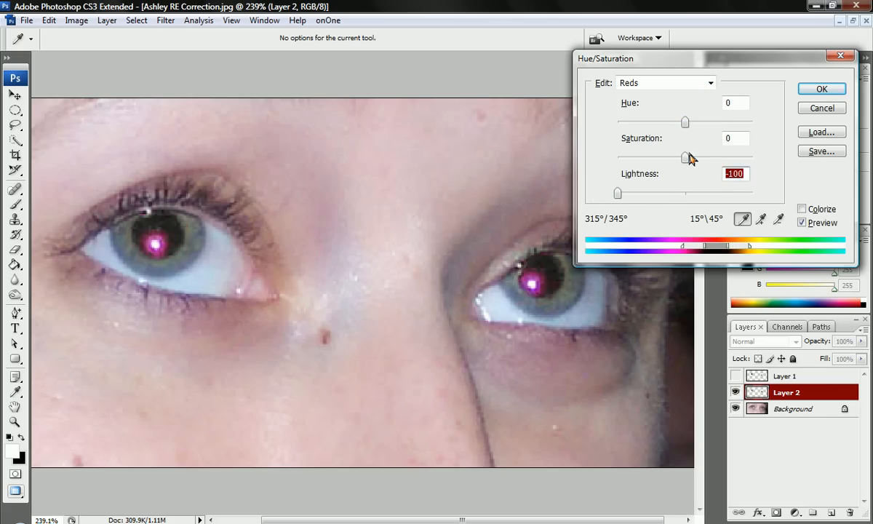
left_click_drag(684, 157, 688, 158)
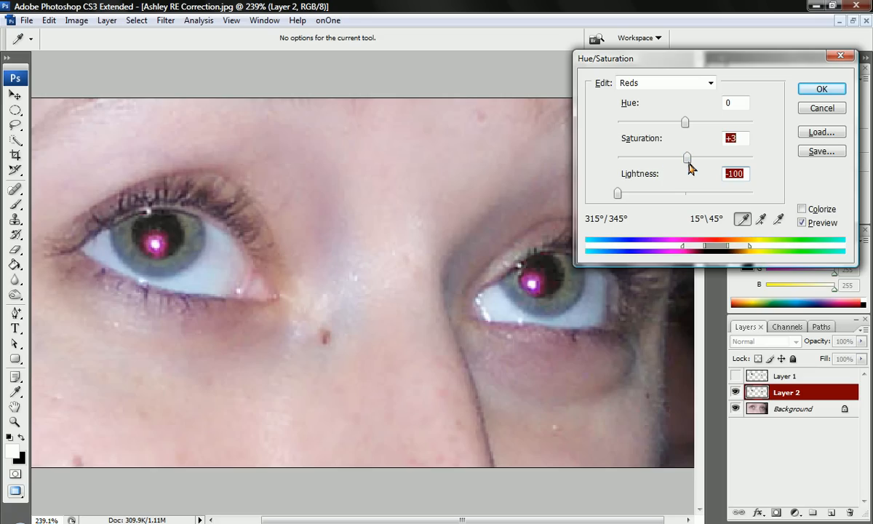
left_click_drag(684, 123, 689, 122)
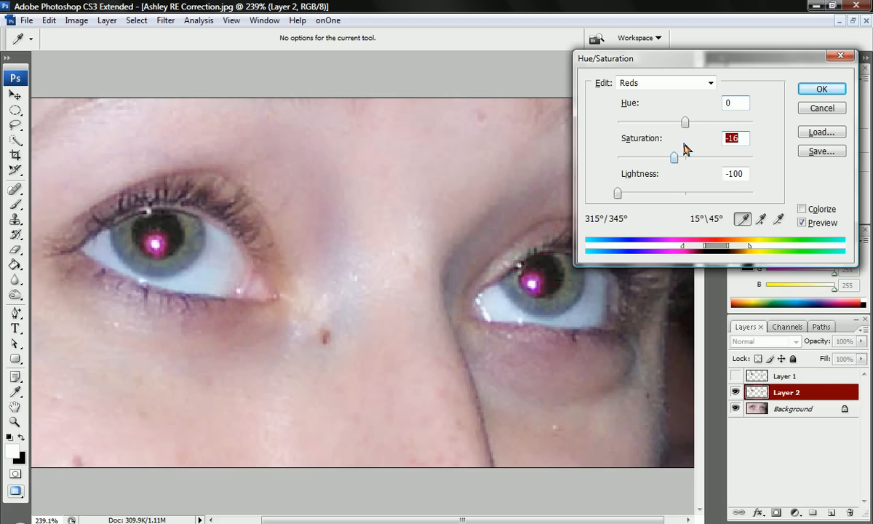
left_click_drag(673, 156, 666, 157)
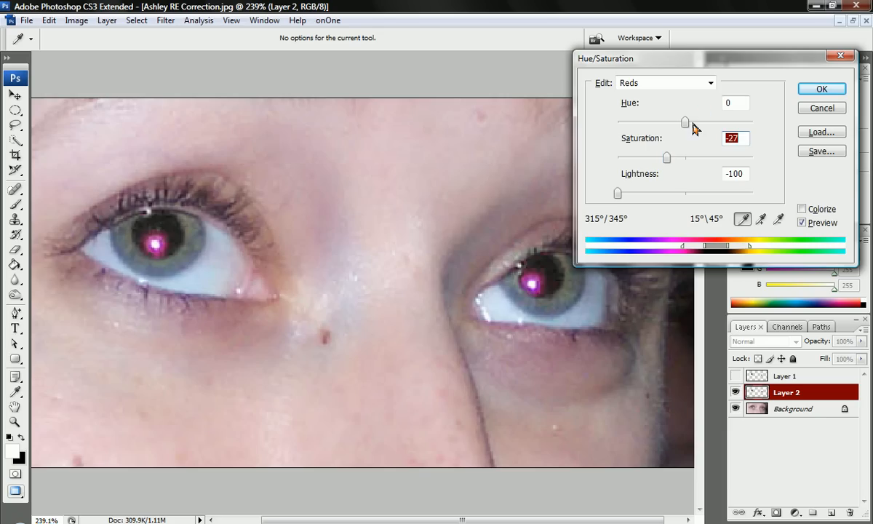
left_click_drag(683, 122, 735, 121)
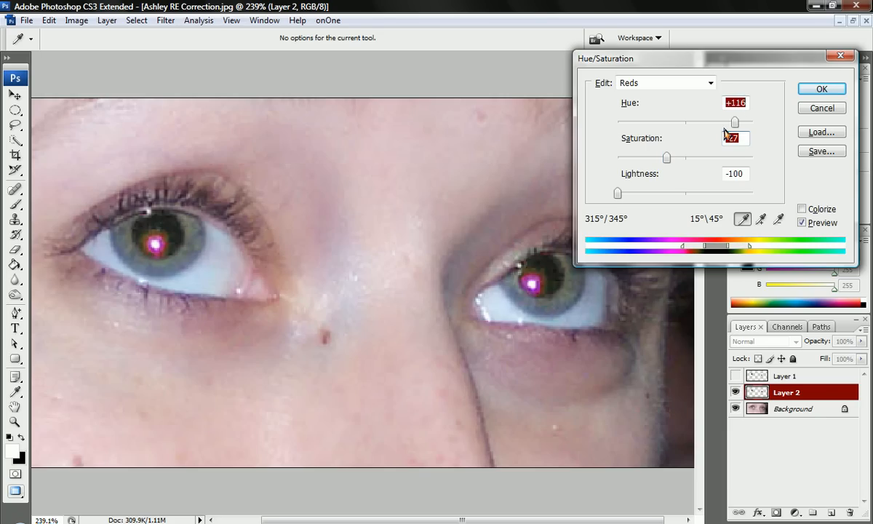
left_click_drag(734, 121, 680, 121)
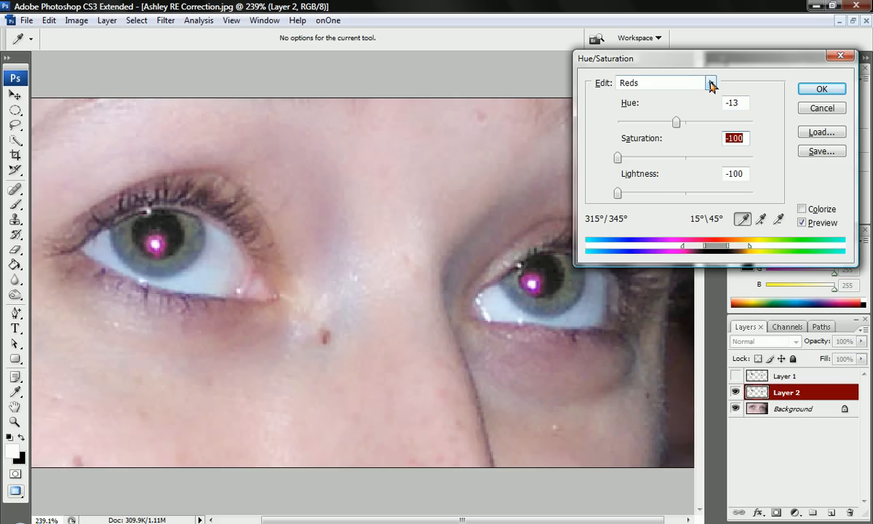
Set the Magentas range to Hue +160, Saturation -62 and Lightness -100.
left_click(711, 82)
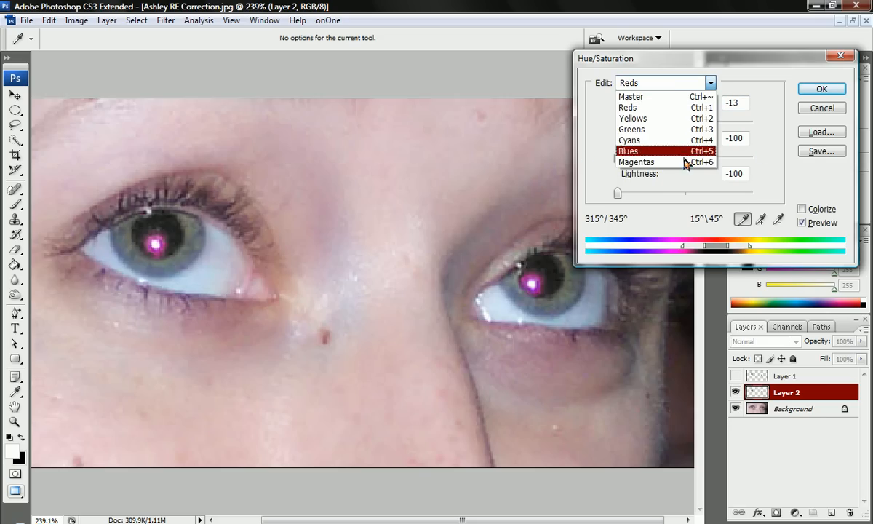
left_click(636, 162)
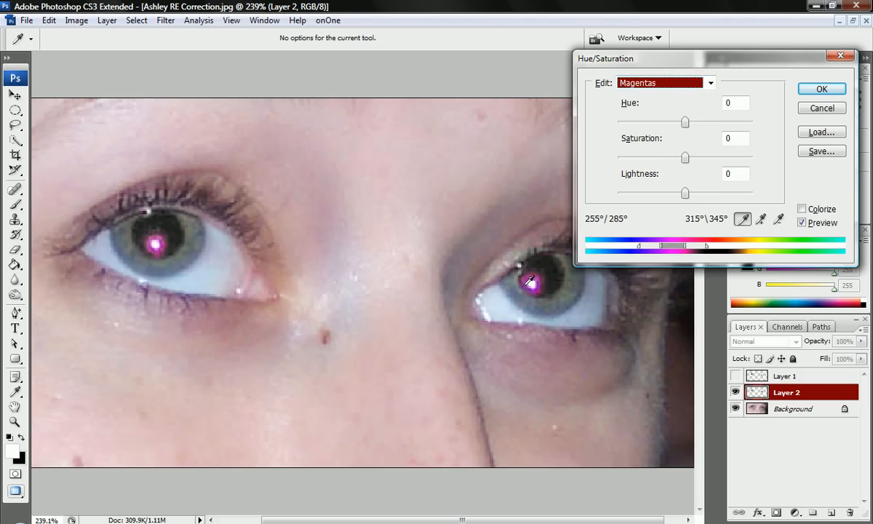
mouse_move(684, 164)
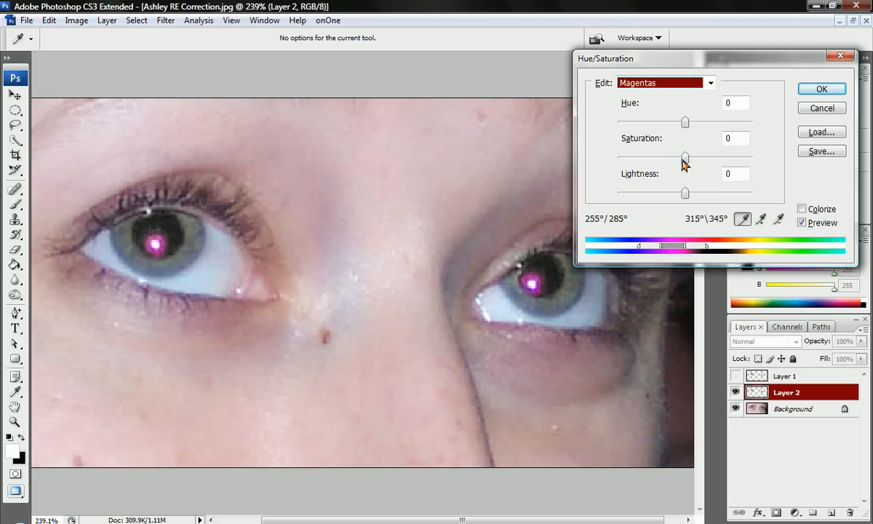
triple_click(733, 139)
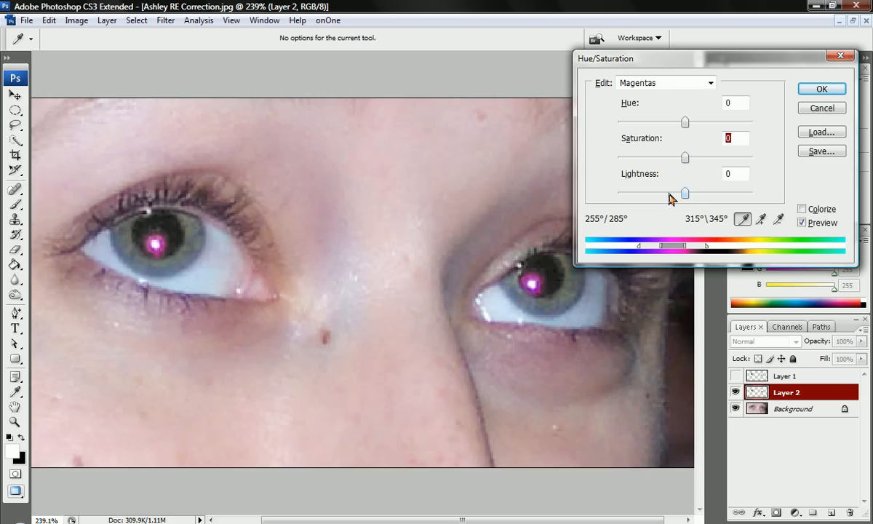
left_click_drag(684, 192, 628, 192)
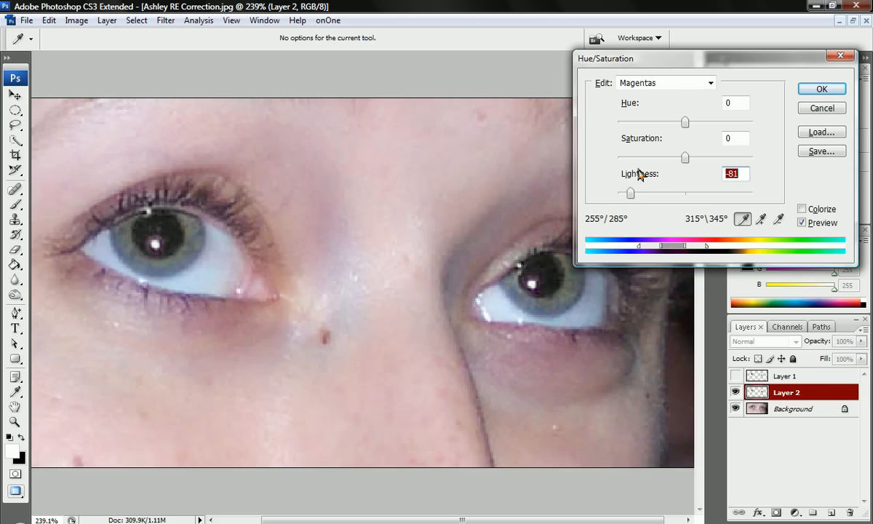
mouse_move(682, 129)
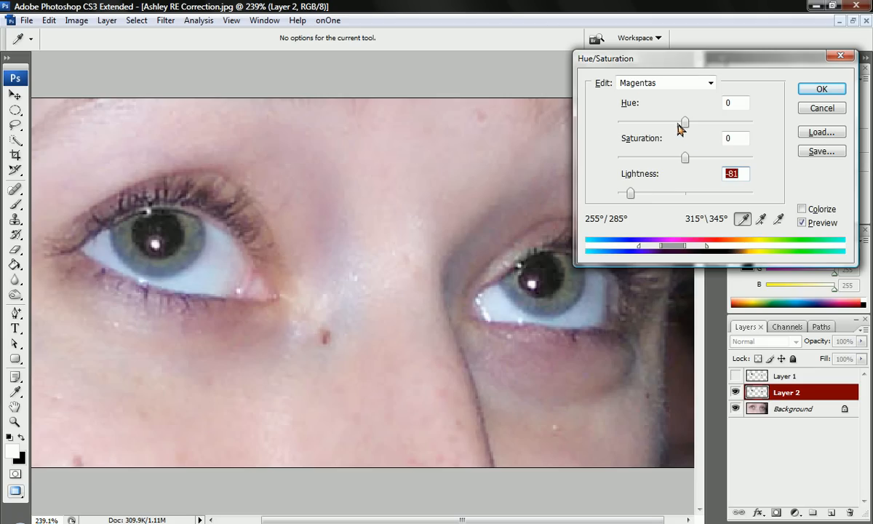
left_click_drag(684, 121, 723, 121)
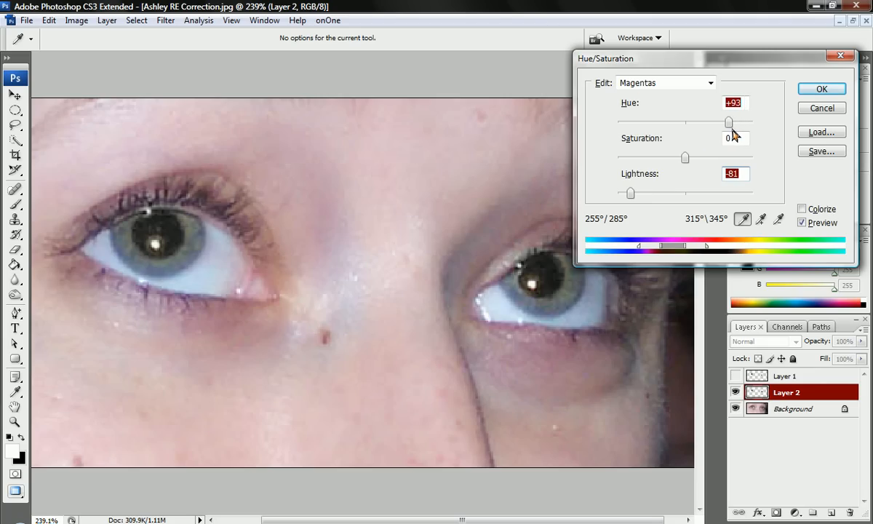
left_click_drag(729, 121, 748, 122)
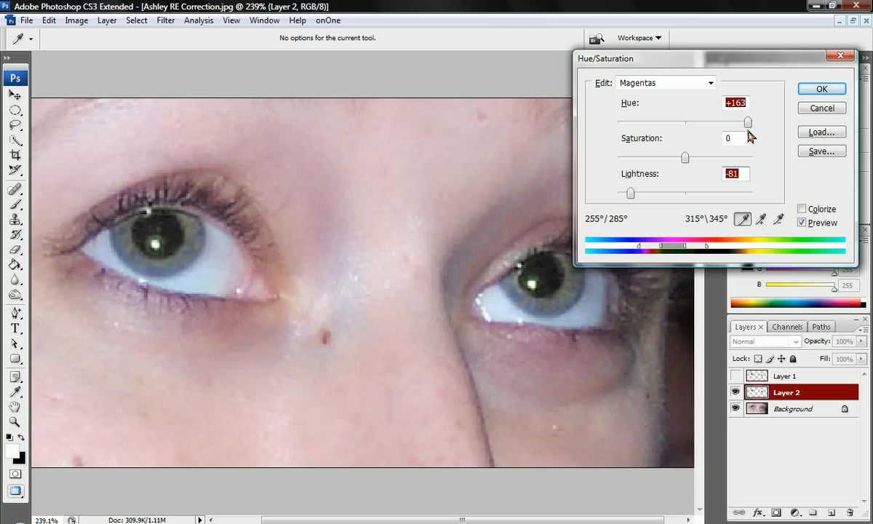
left_click_drag(747, 121, 747, 121)
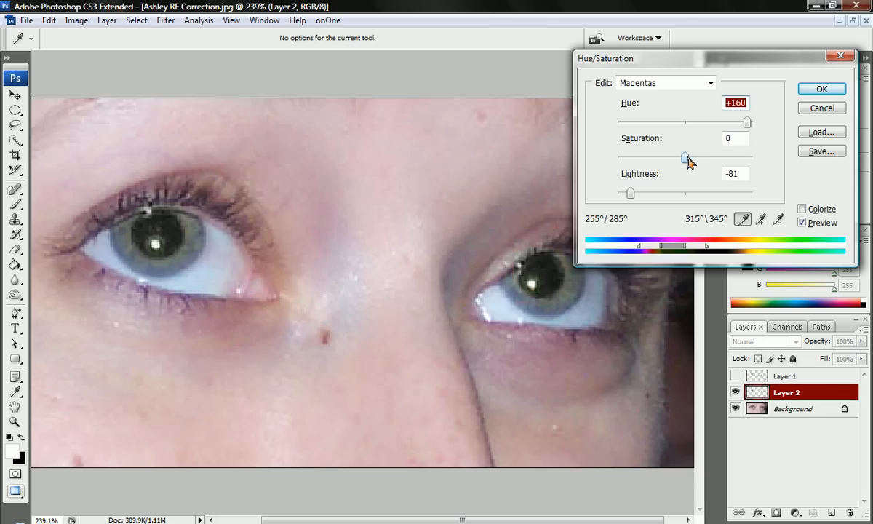
left_click_drag(683, 157, 644, 157)
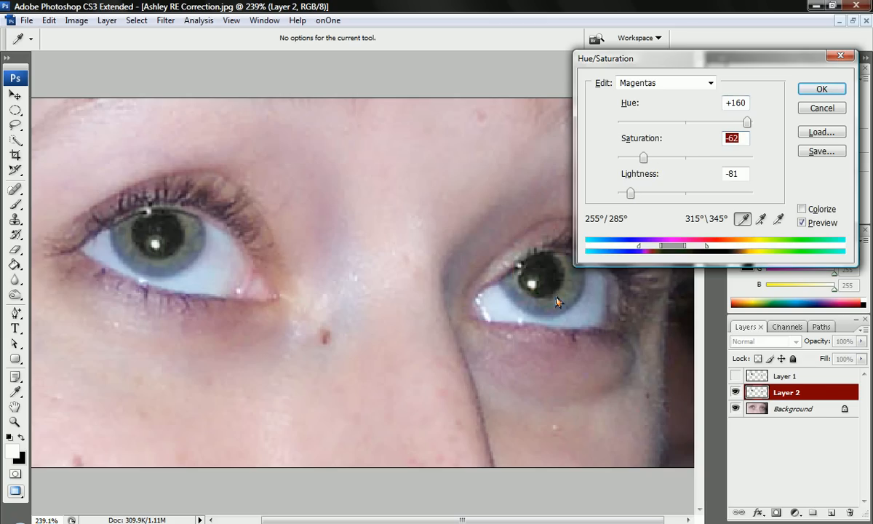
mouse_move(355, 276)
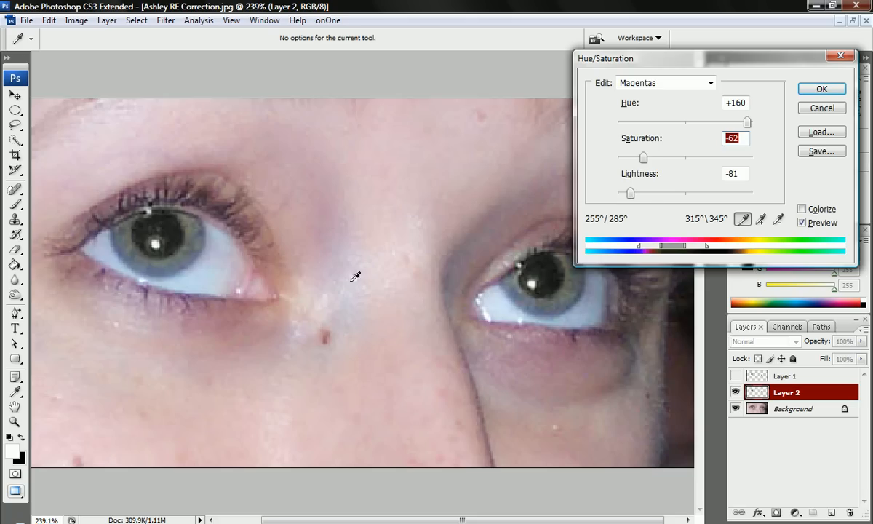
left_click_drag(631, 193, 627, 193)
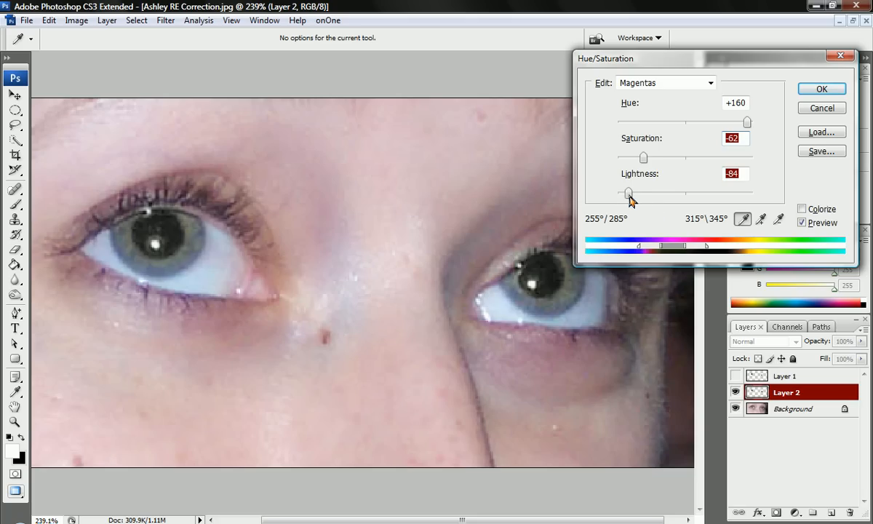
left_click_drag(629, 194, 620, 193)
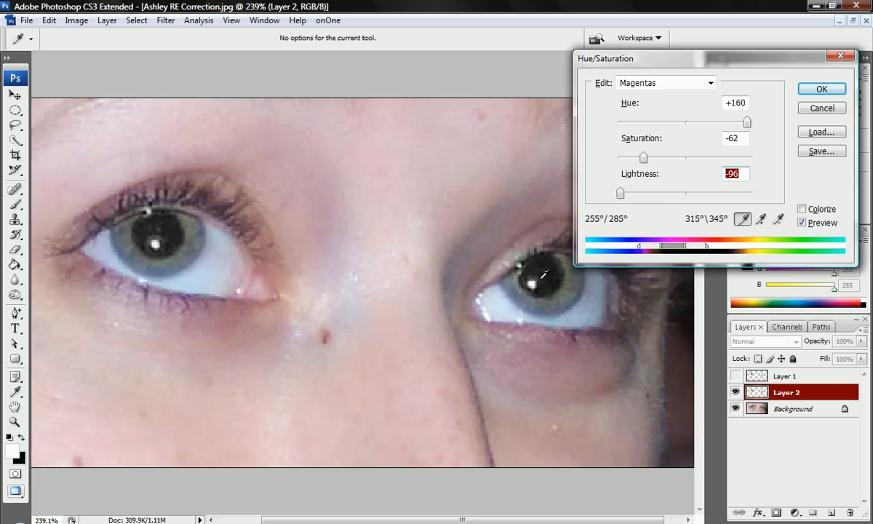
left_click_drag(620, 193, 616, 192)
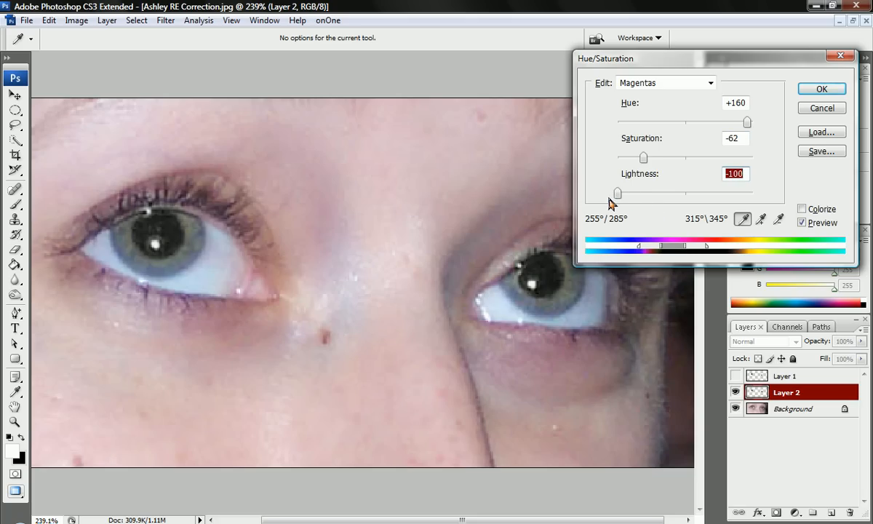
mouse_move(620, 206)
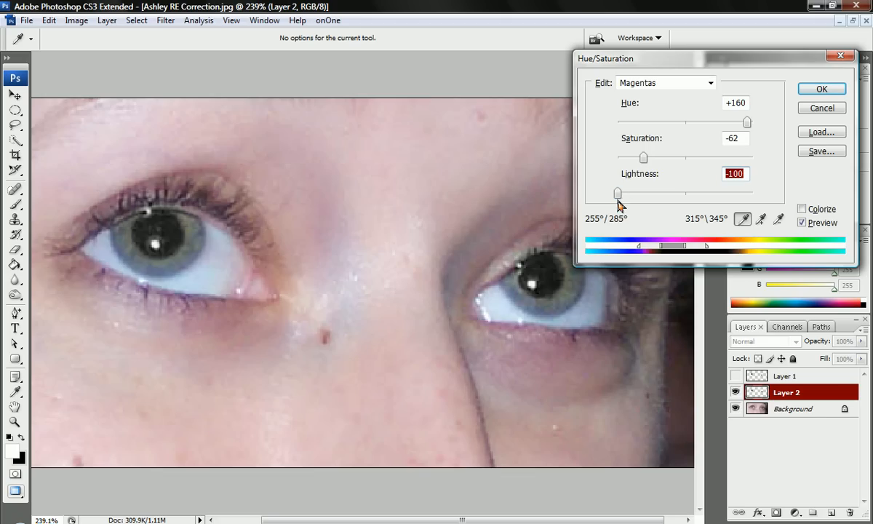
mouse_move(629, 206)
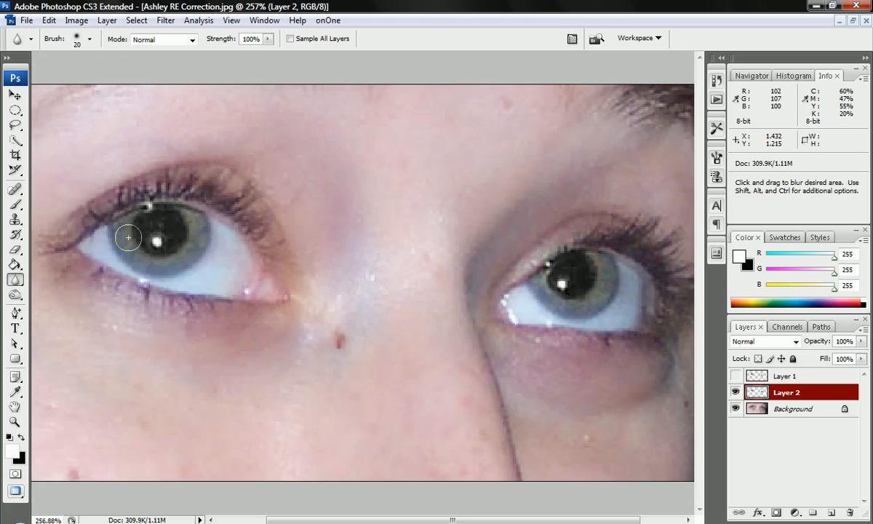
mouse_move(161, 221)
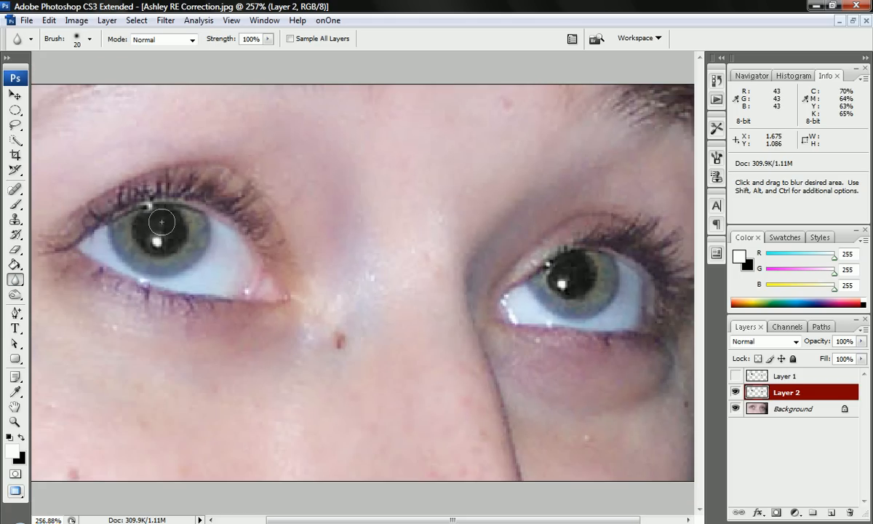
mouse_move(542, 274)
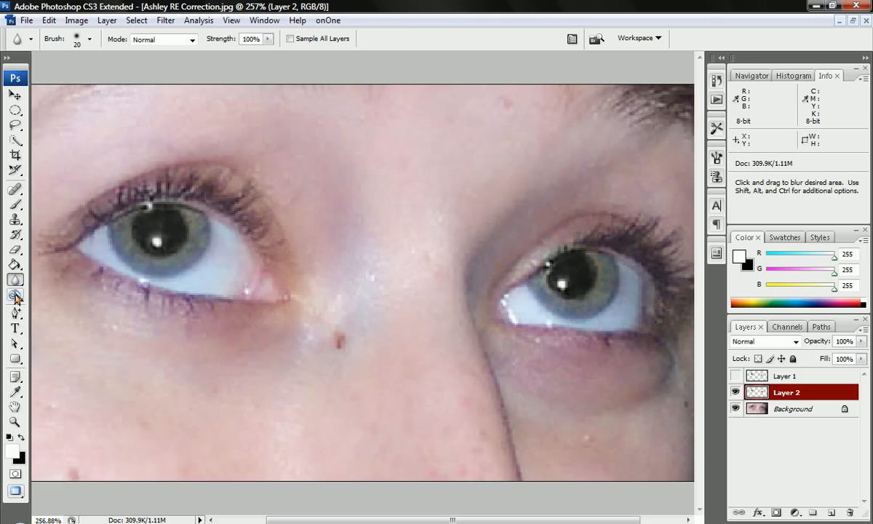
Select the Burn tool to darken the pupil shadows.
left_click(16, 295)
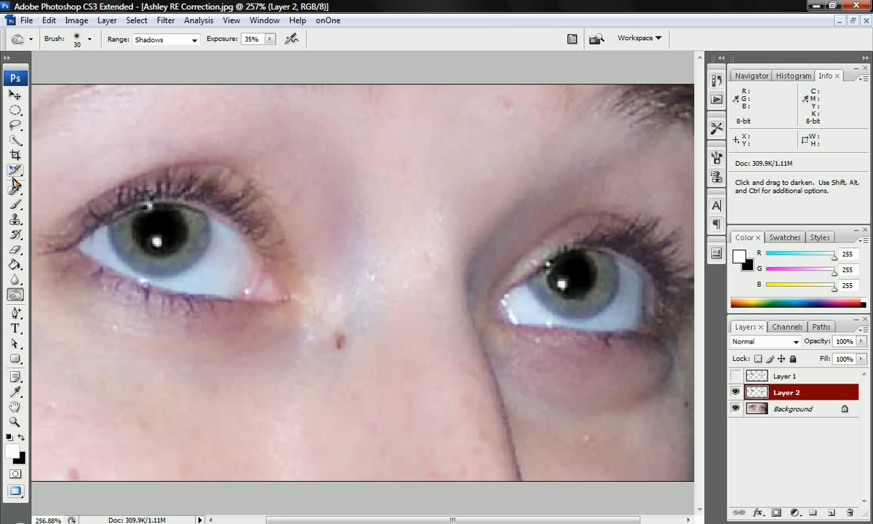
mouse_move(153, 243)
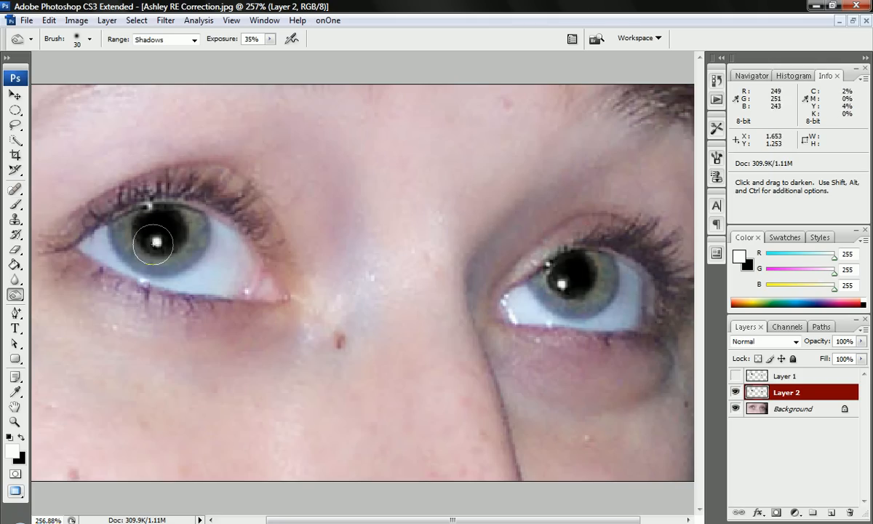
mouse_move(16, 206)
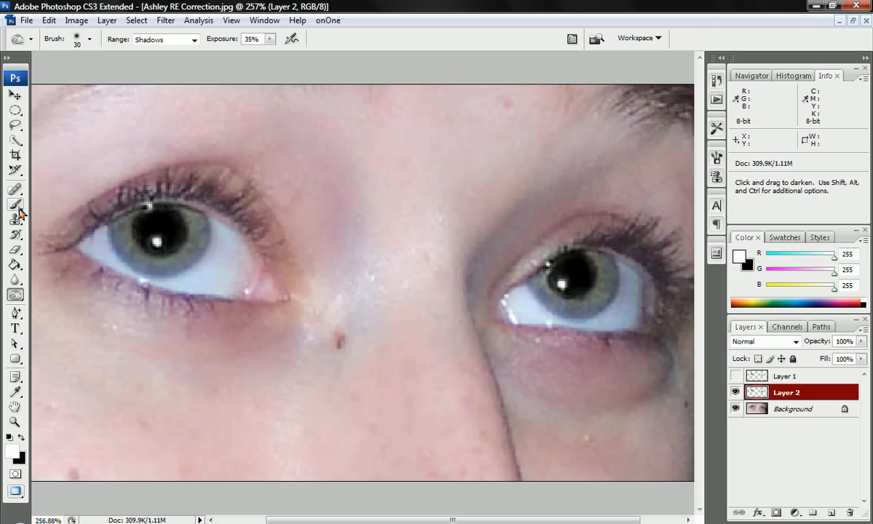
Select the Brush tool for painting white catchlights.
left_click(15, 205)
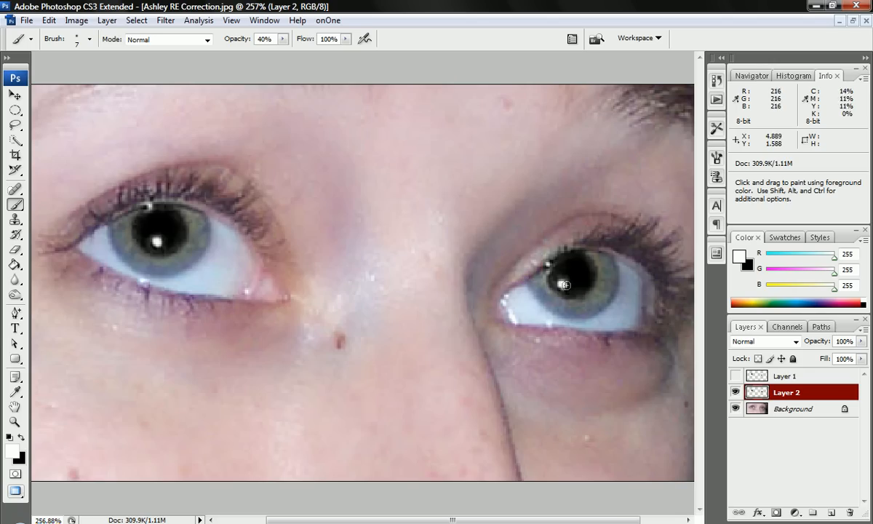
mouse_move(497, 311)
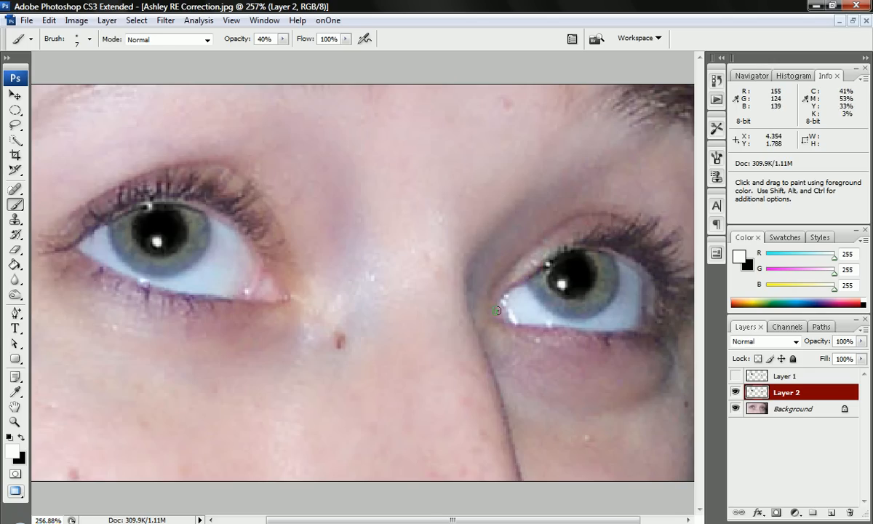